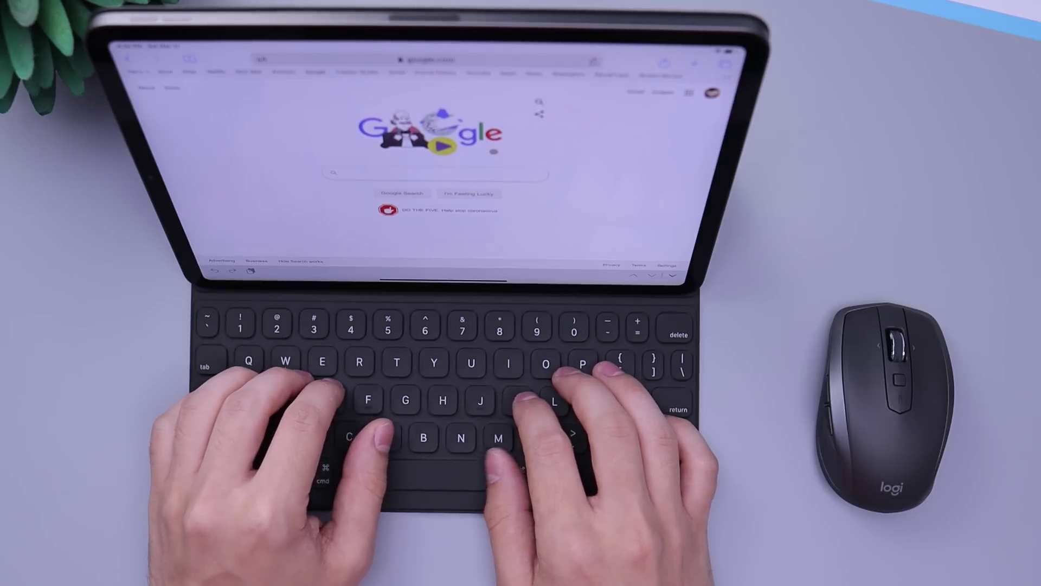
- Search Google for 'animal' using the keyboard case, bringing up suggestions like animal crossing
type("animal")
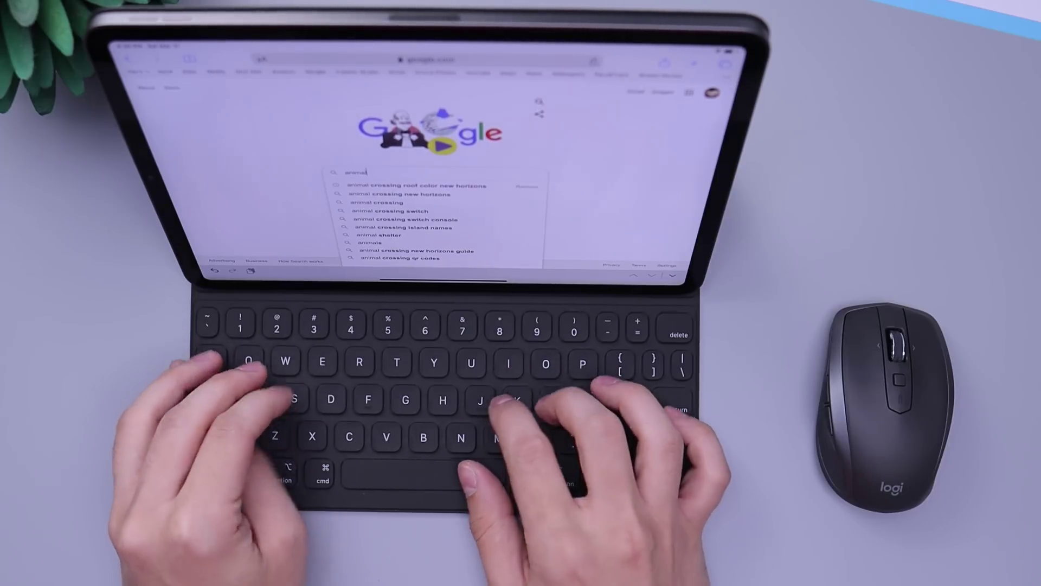
key("Return")
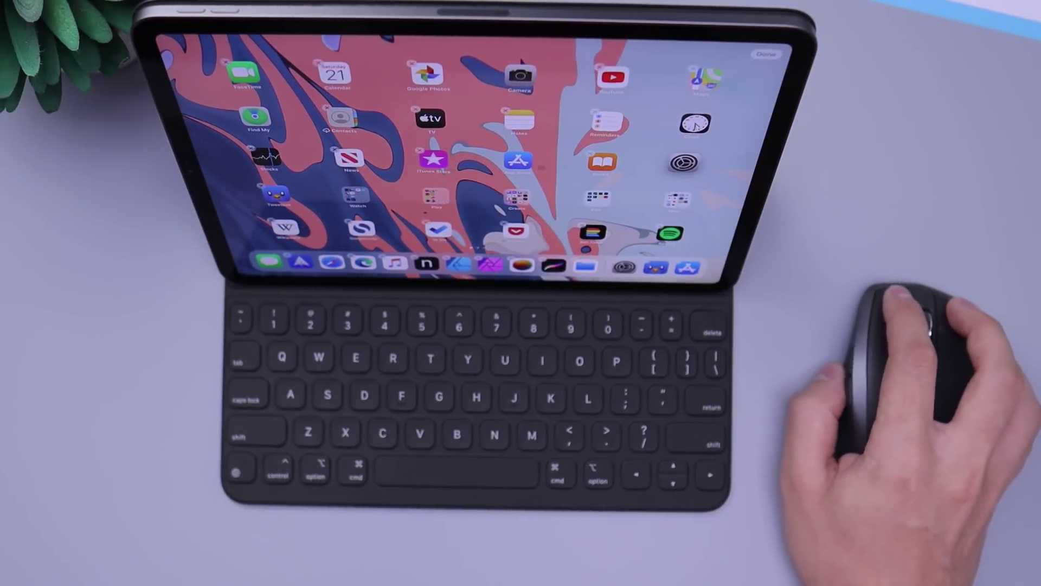
left_click(766, 54)
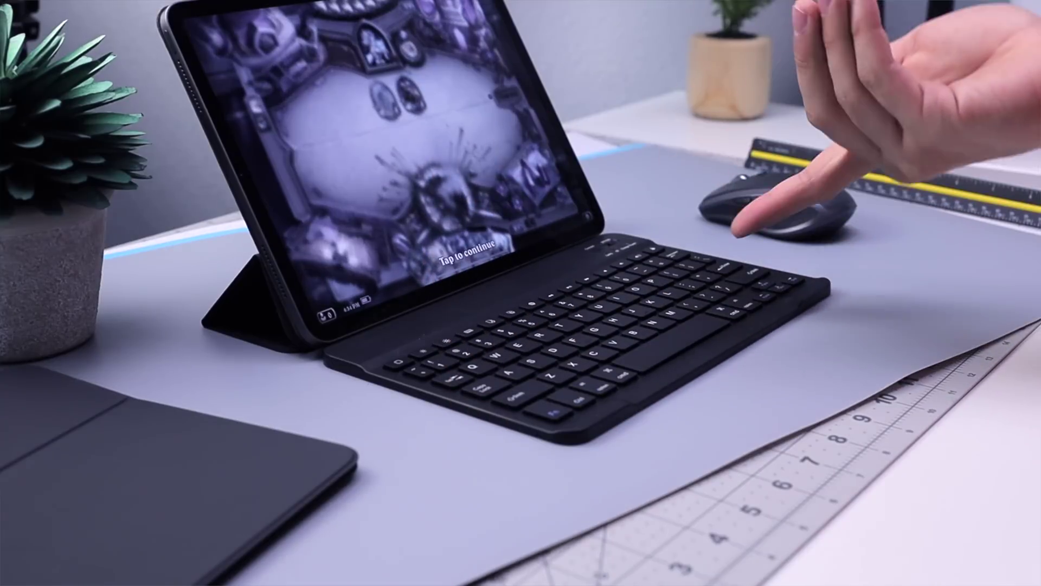
left_click(463, 256)
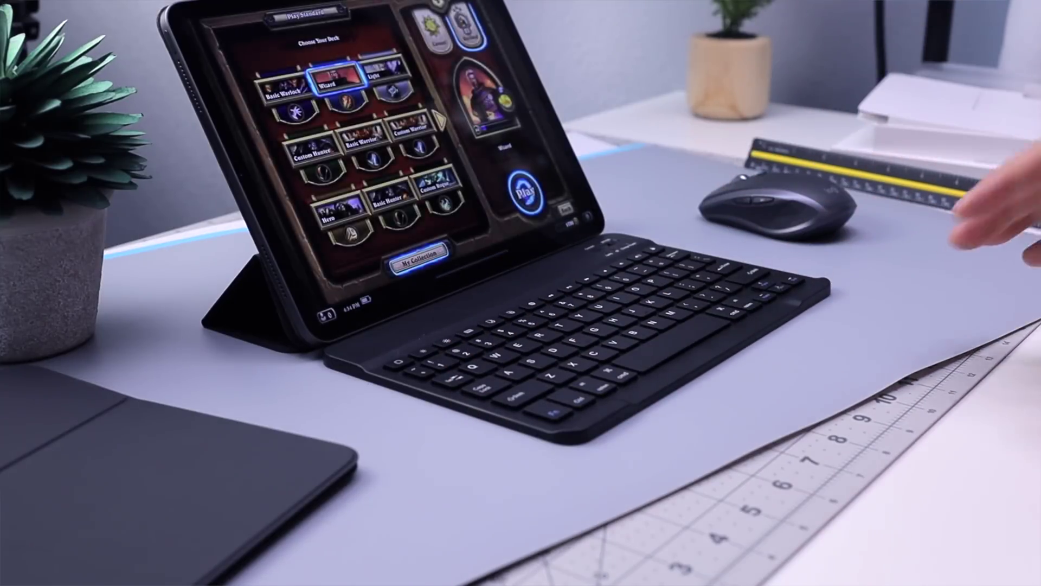